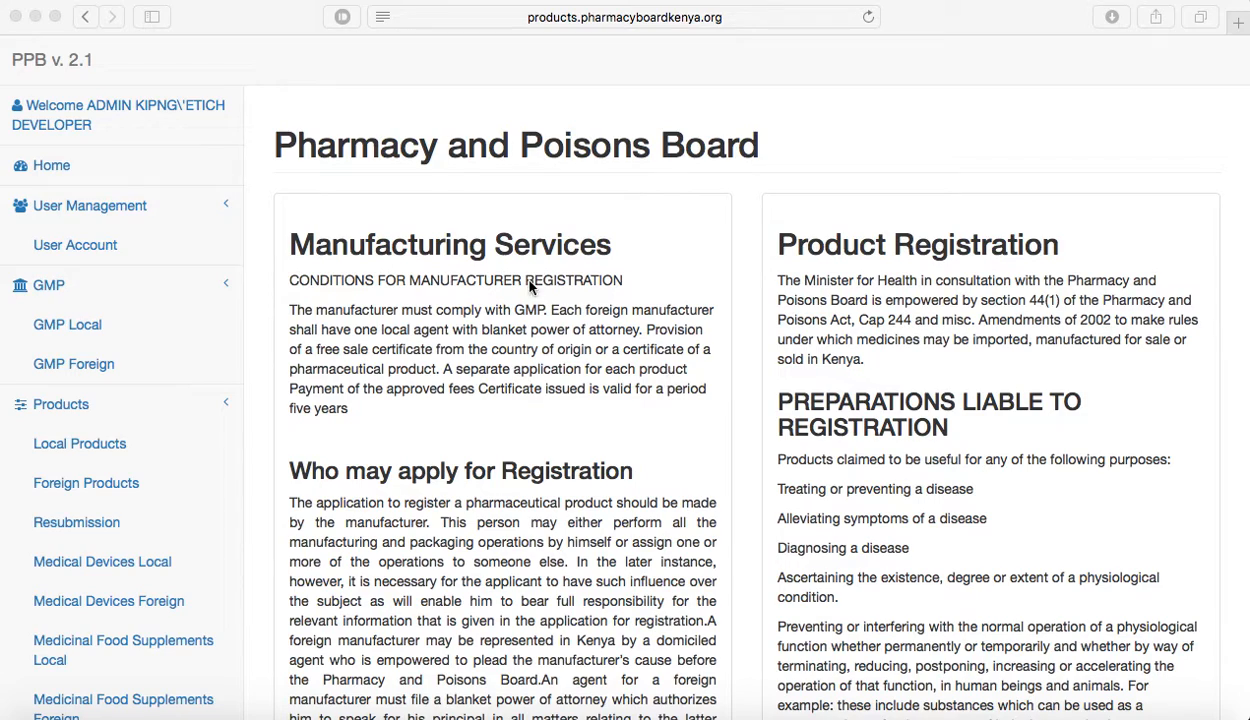
pyautogui.moveTo(90, 222)
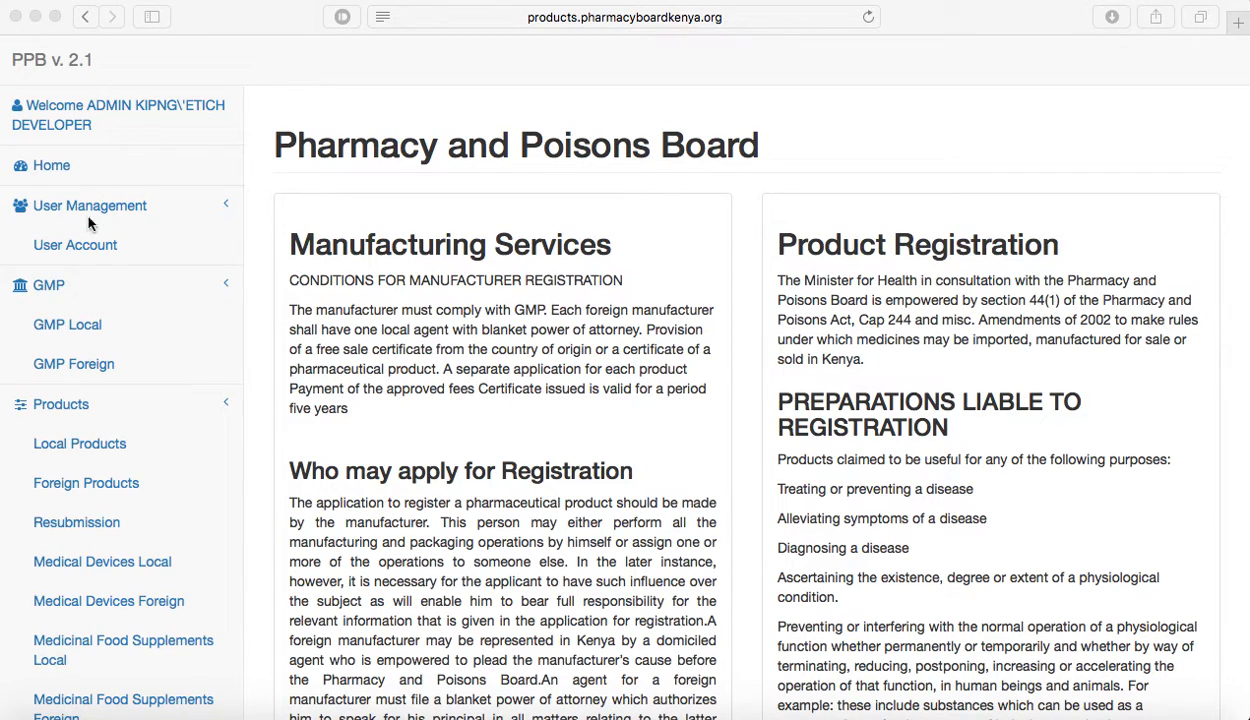
pyautogui.moveTo(60, 256)
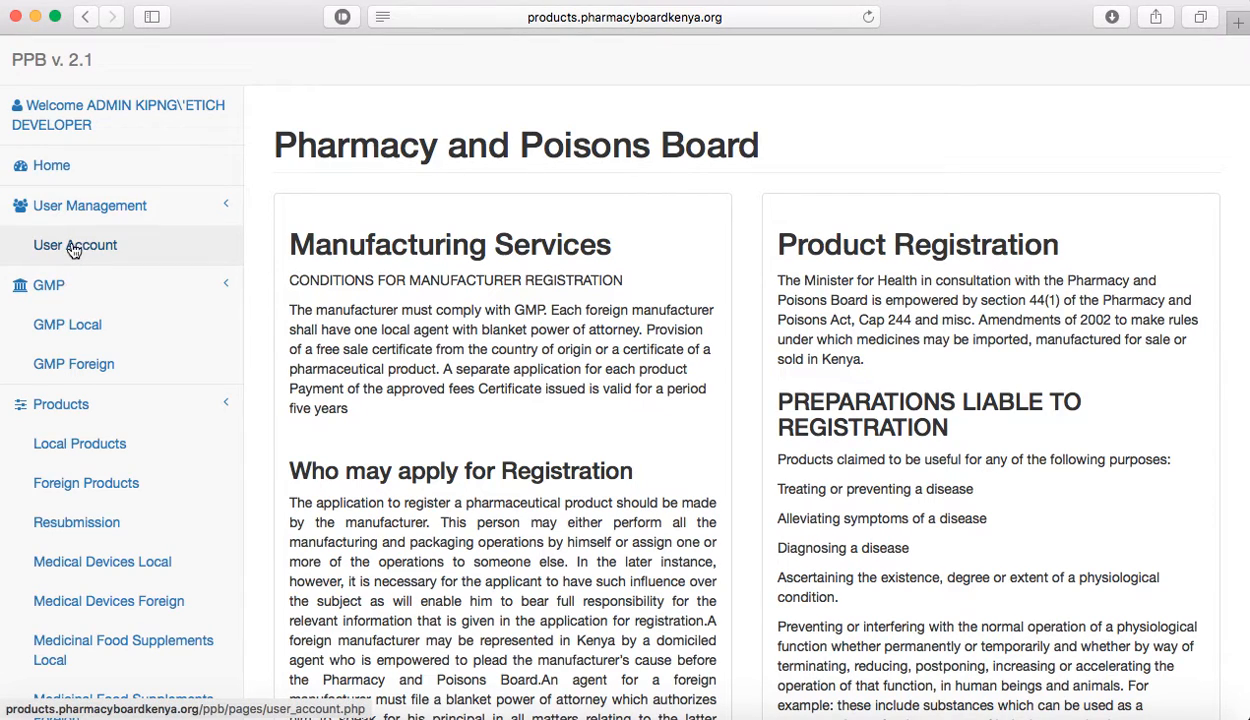
pyautogui.click(76, 244)
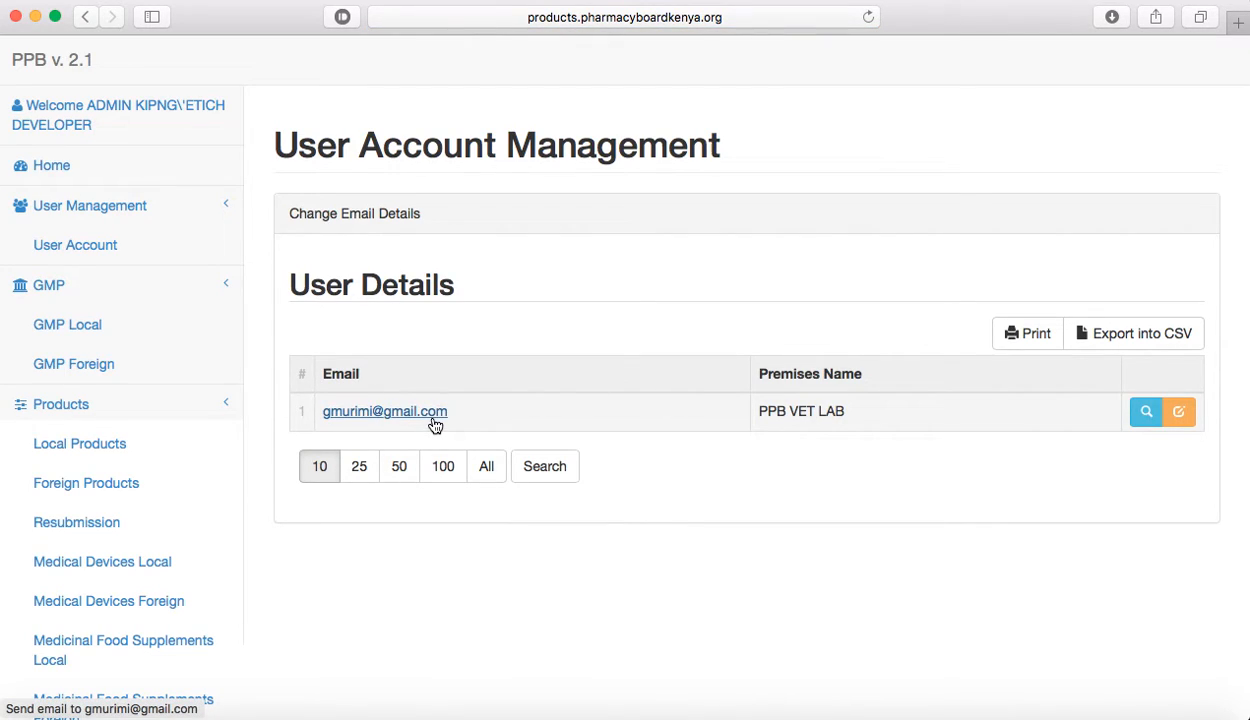
pyautogui.moveTo(480, 420)
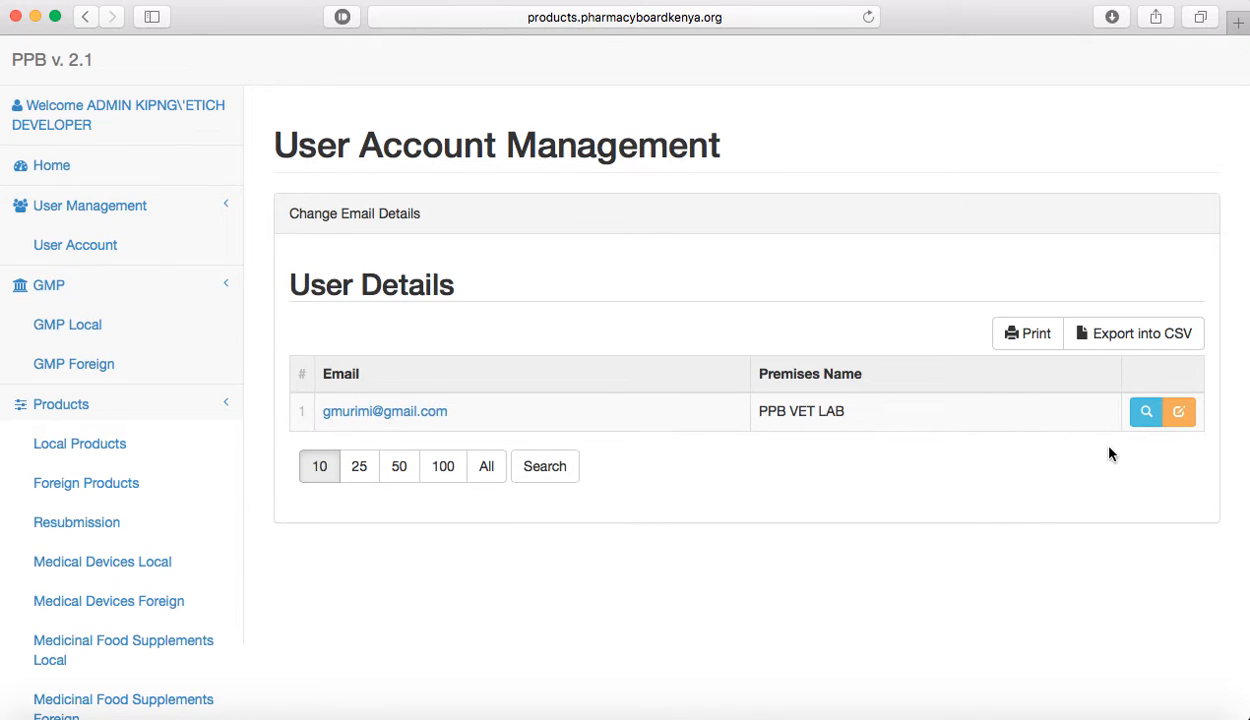
pyautogui.click(1178, 412)
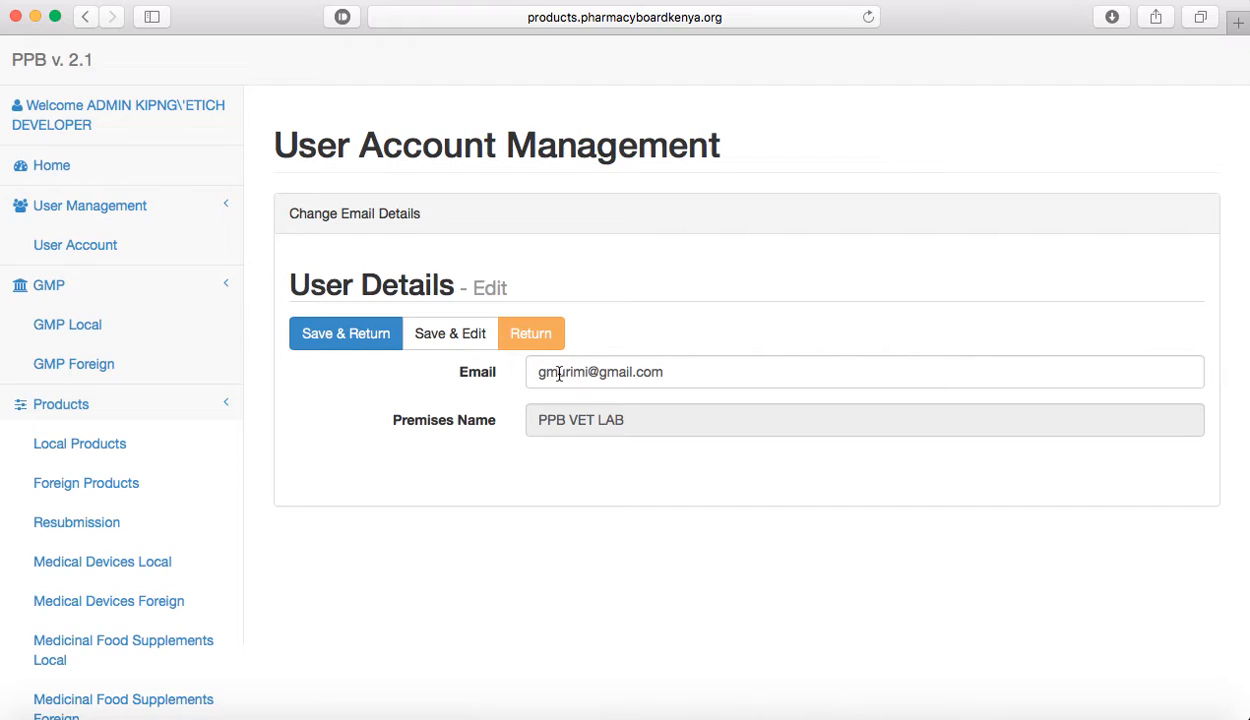
# Place the cursor in the Email field to remove the leading 'g'.
pyautogui.click(600, 370)
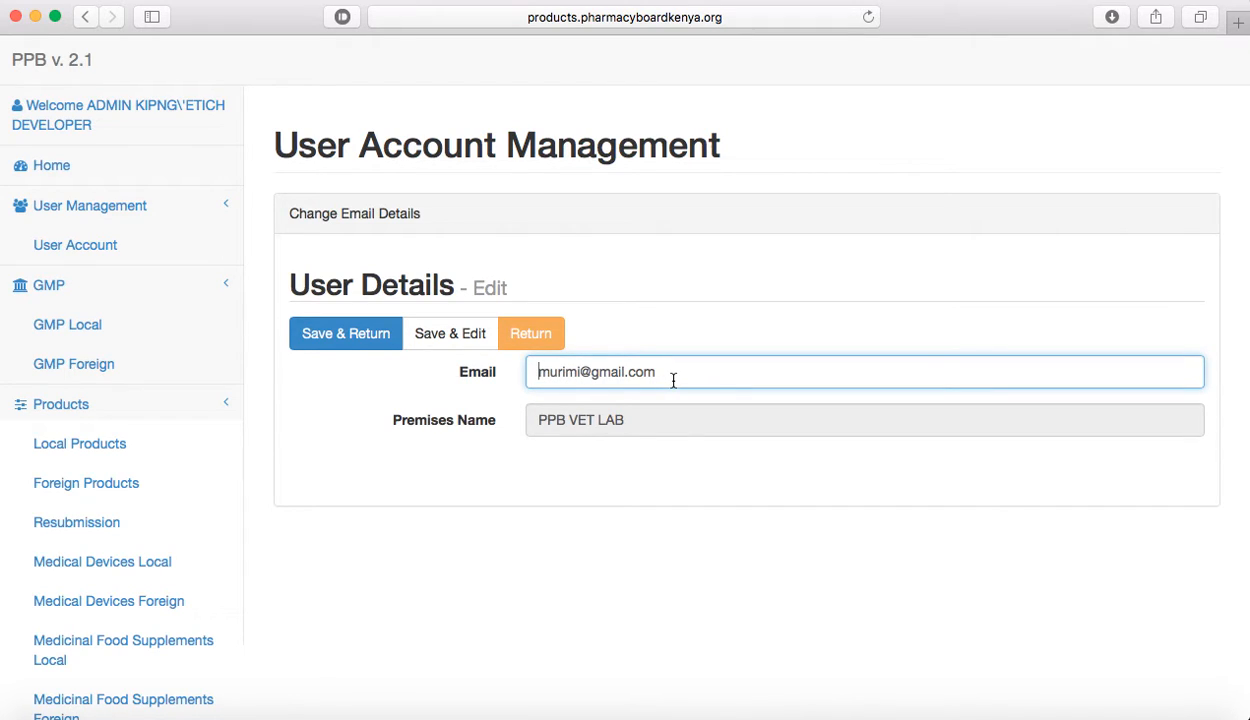
pyautogui.moveTo(448, 332)
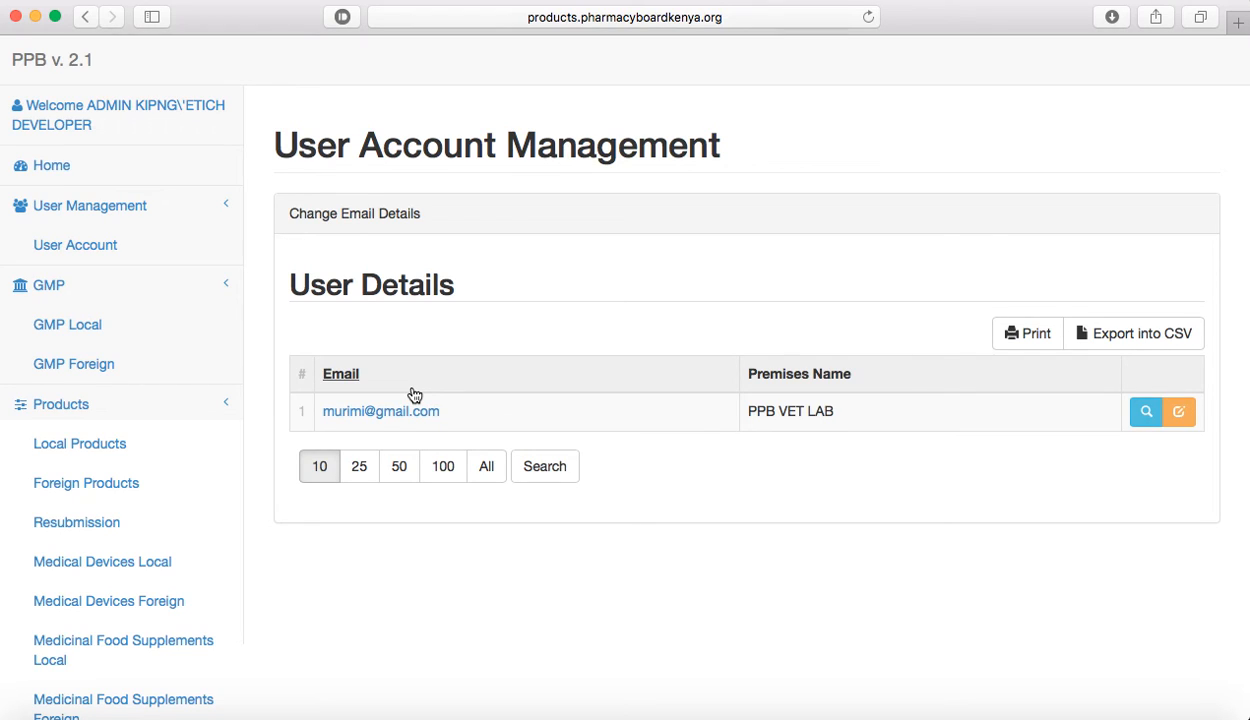
pyautogui.moveTo(600, 300)
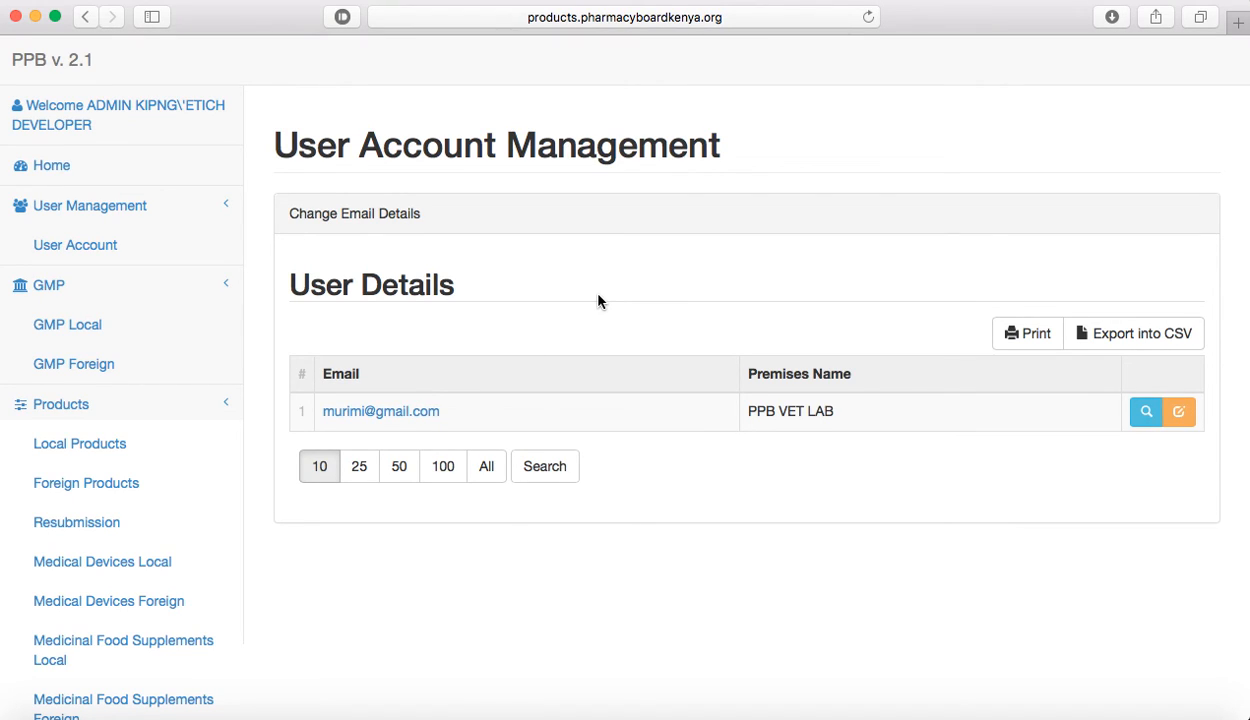